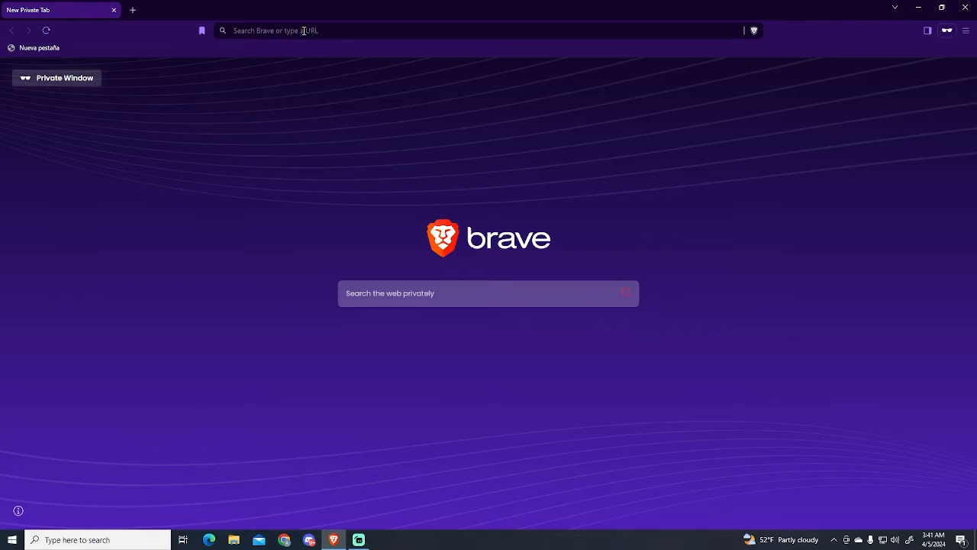
- Go to thunderstore.io and pick Content Warning from the Communities menu
{"action": "type", "text": "thunderstore.io"}
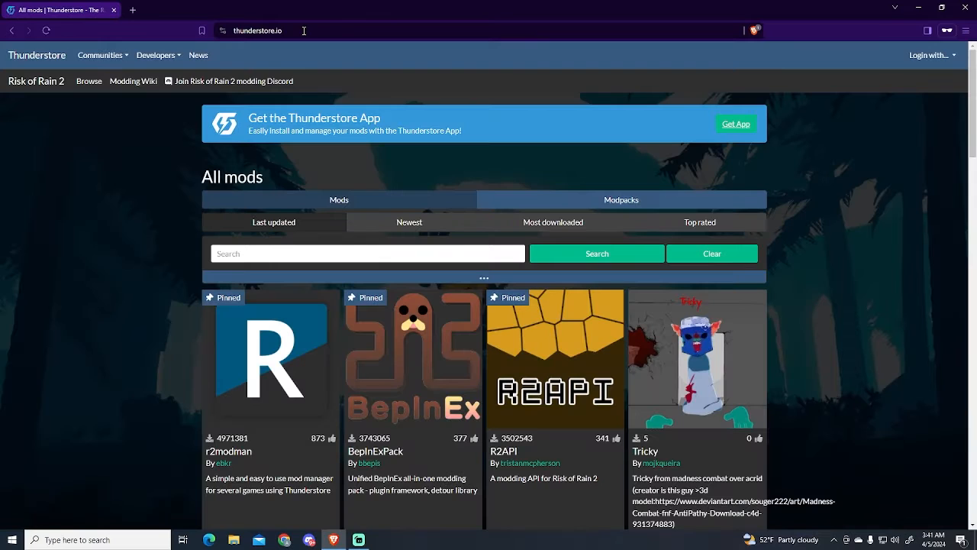
{"action": "mouse_move", "coordinate": [175, 138]}
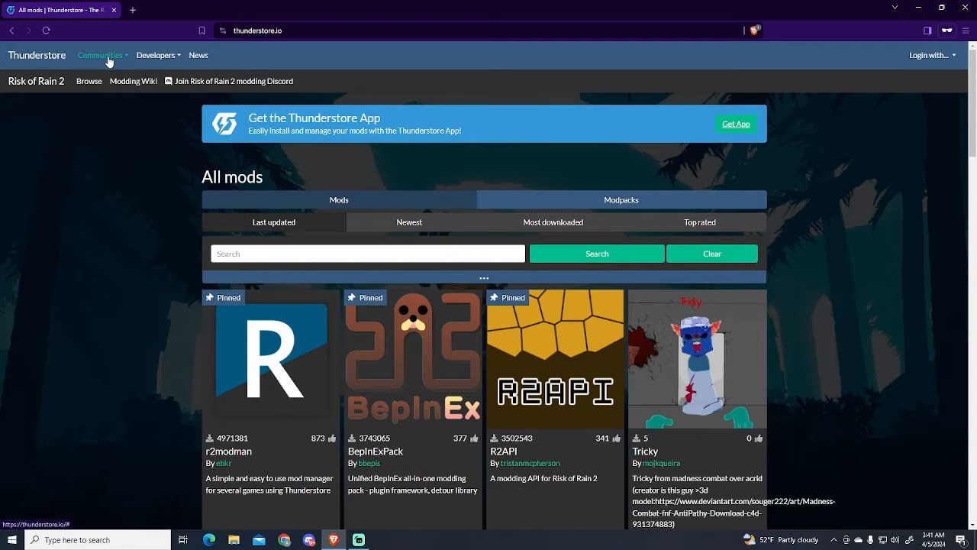
{"action": "left_click", "coordinate": [100, 54]}
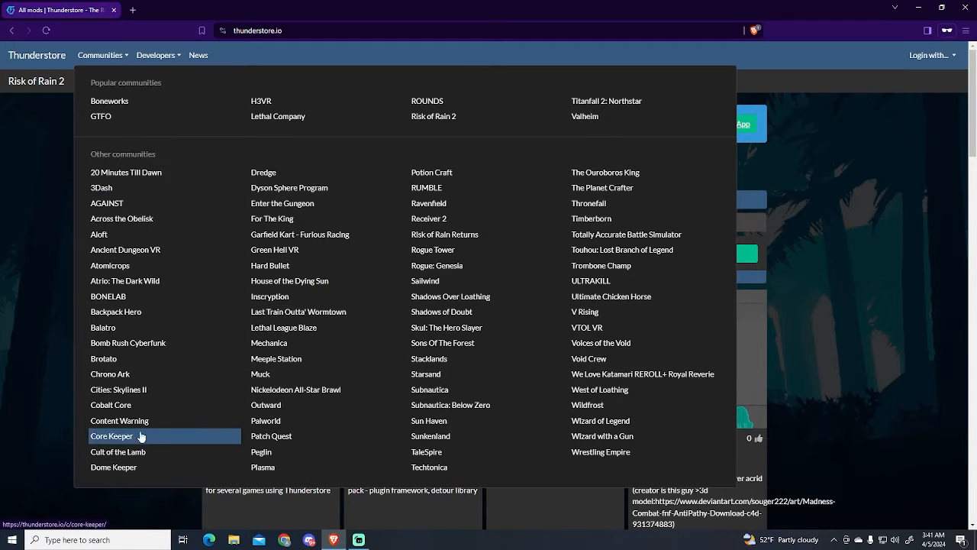
{"action": "mouse_move", "coordinate": [119, 420]}
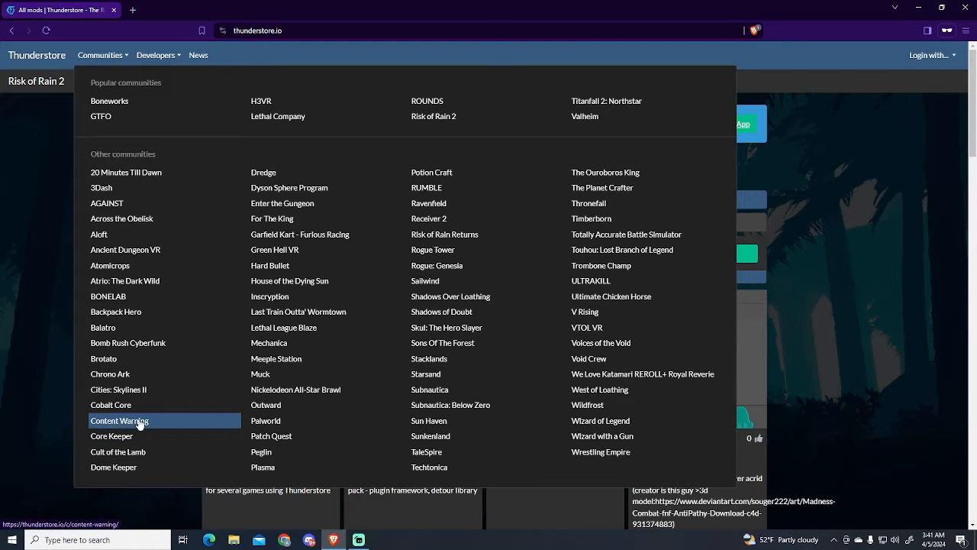
{"action": "left_click", "coordinate": [119, 421]}
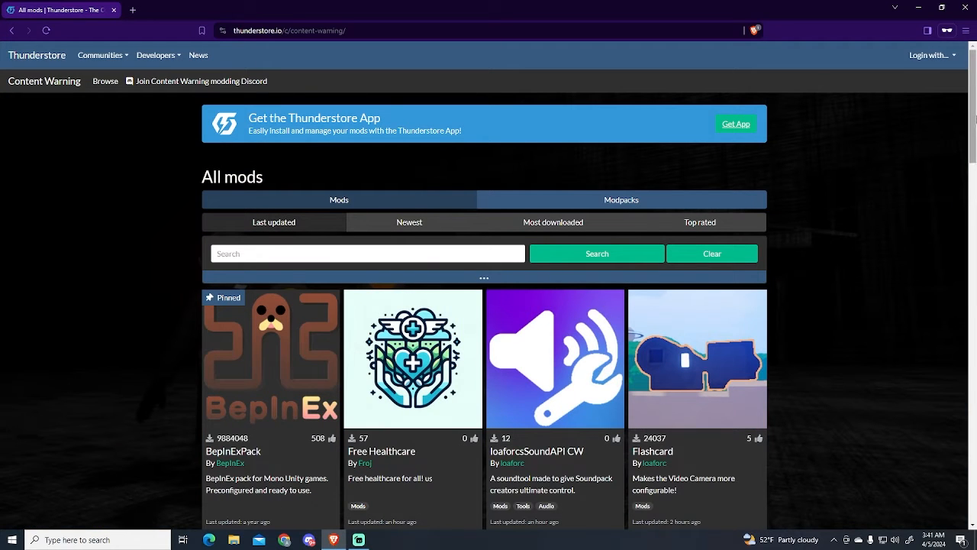
{"action": "mouse_move", "coordinate": [260, 401]}
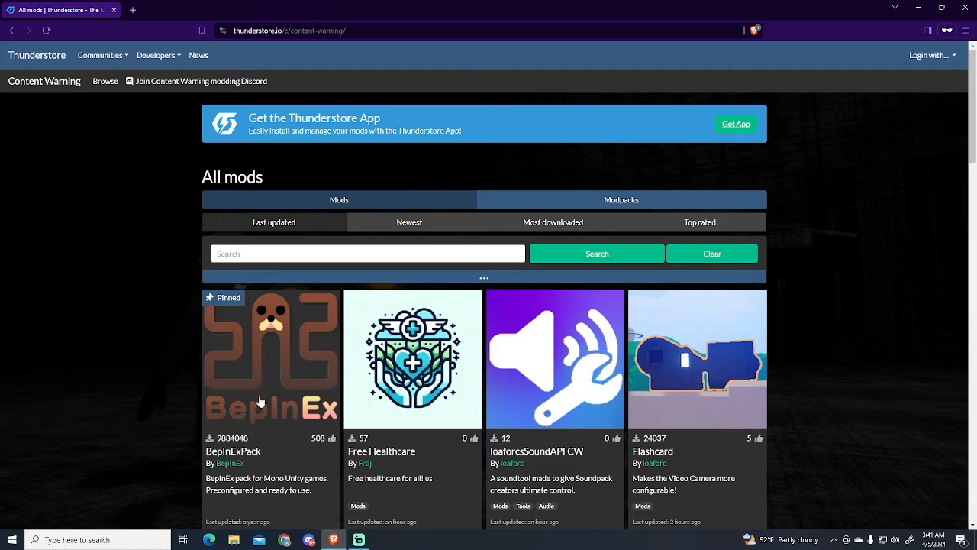
{"action": "mouse_move", "coordinate": [289, 405]}
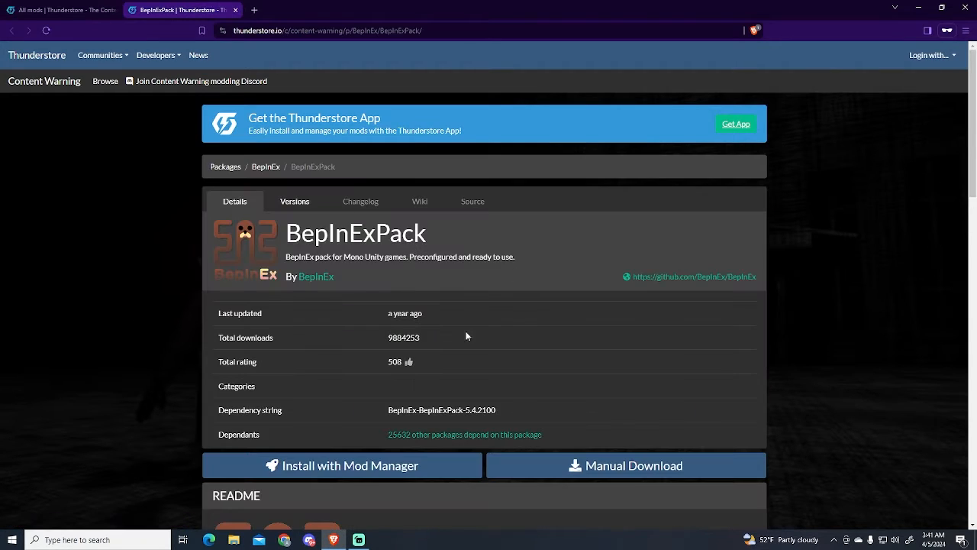
- Manually download the BepInExPack 5.4.2100 zip and save it to Downloads
{"action": "scroll", "scroll_direction": "down", "scroll_amount": 3}
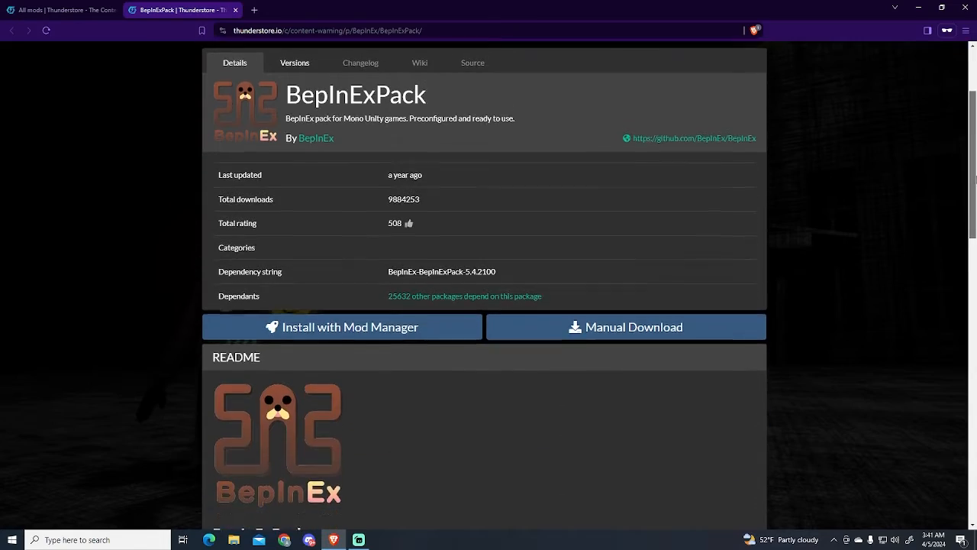
{"action": "scroll", "scroll_direction": "down", "scroll_amount": 3}
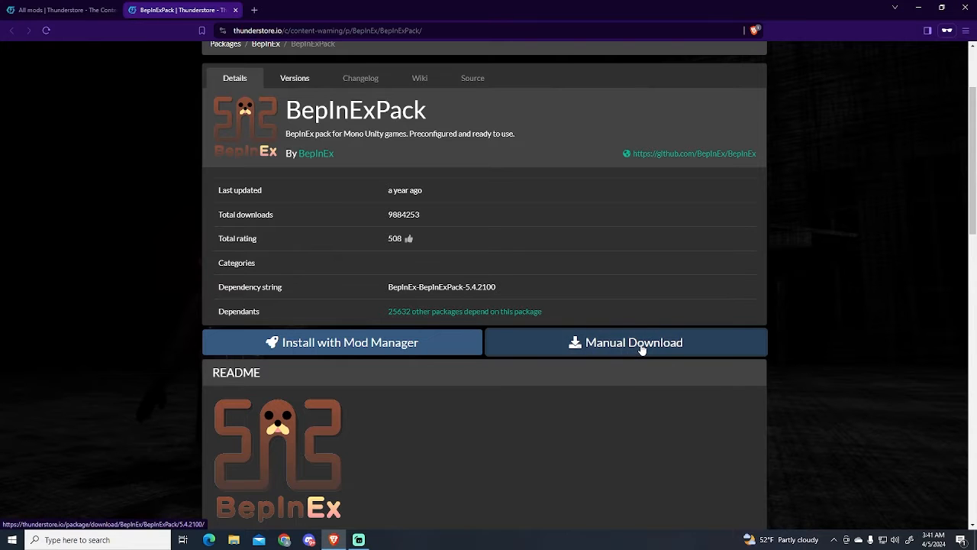
{"action": "left_click", "coordinate": [625, 342]}
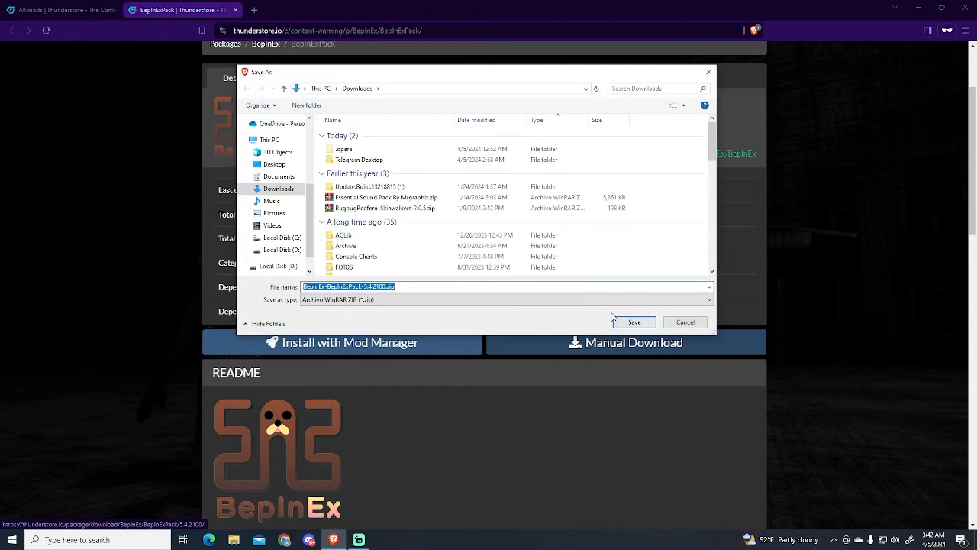
{"action": "left_click", "coordinate": [632, 321]}
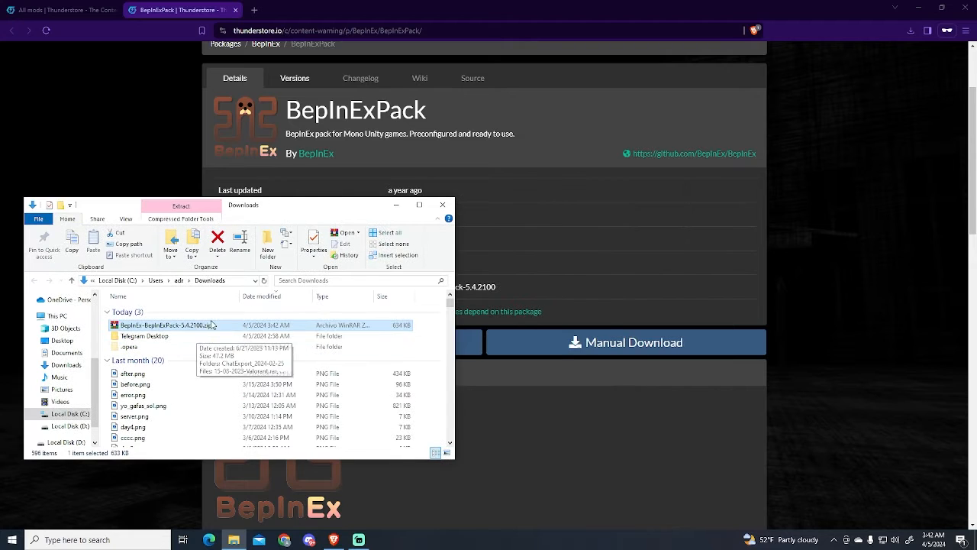
- Extract the BepInExPack zip in place and open the extracted BepInExPack folder
{"action": "right_click", "coordinate": [167, 324]}
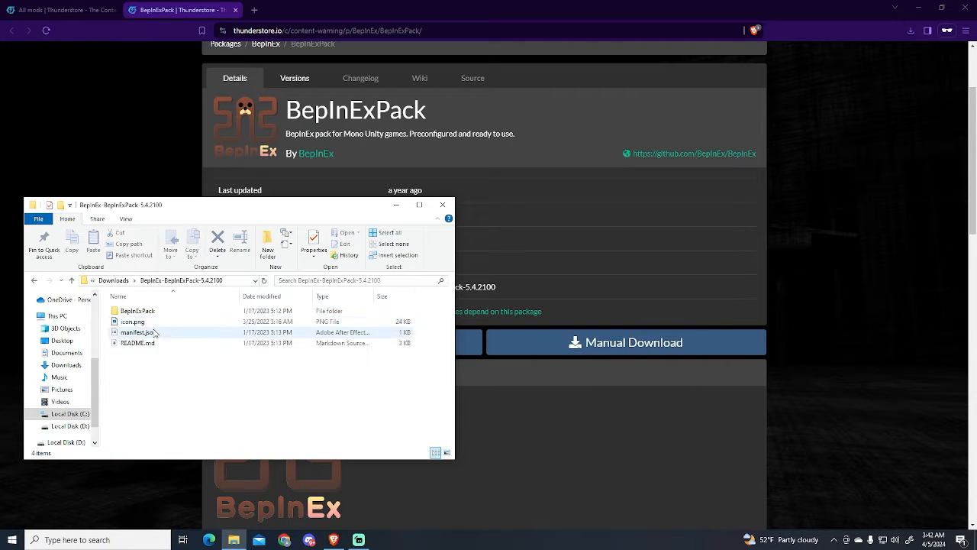
{"action": "left_click", "coordinate": [138, 310]}
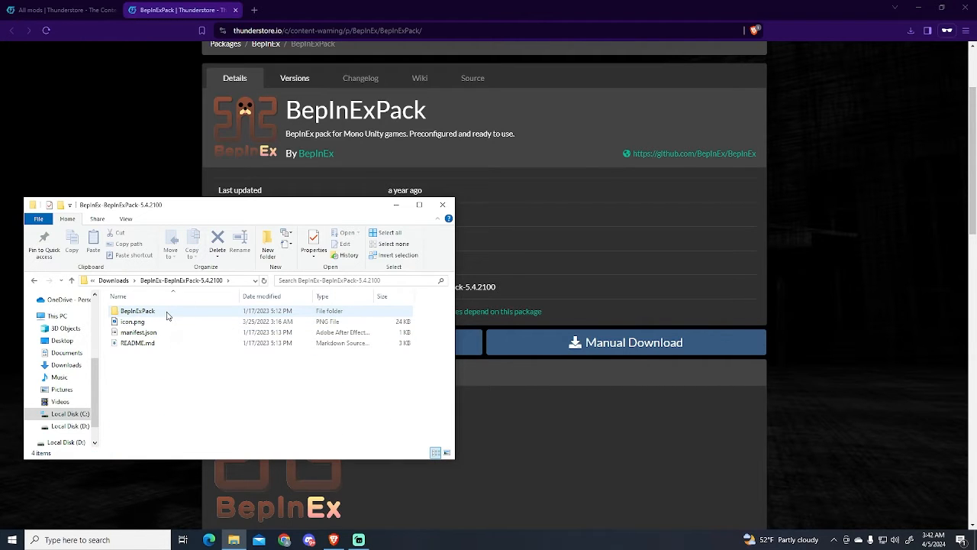
{"action": "double_click", "coordinate": [137, 310]}
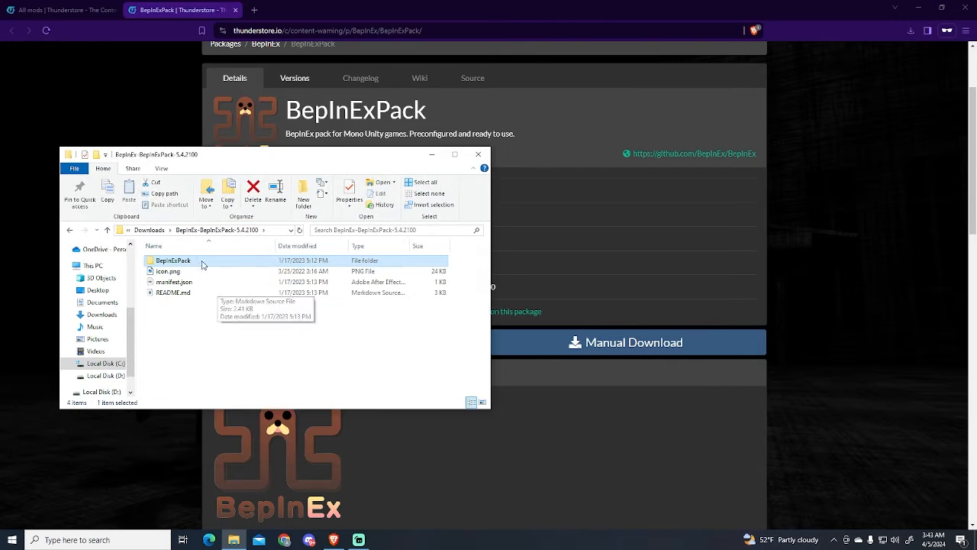
{"action": "mouse_move", "coordinate": [247, 264]}
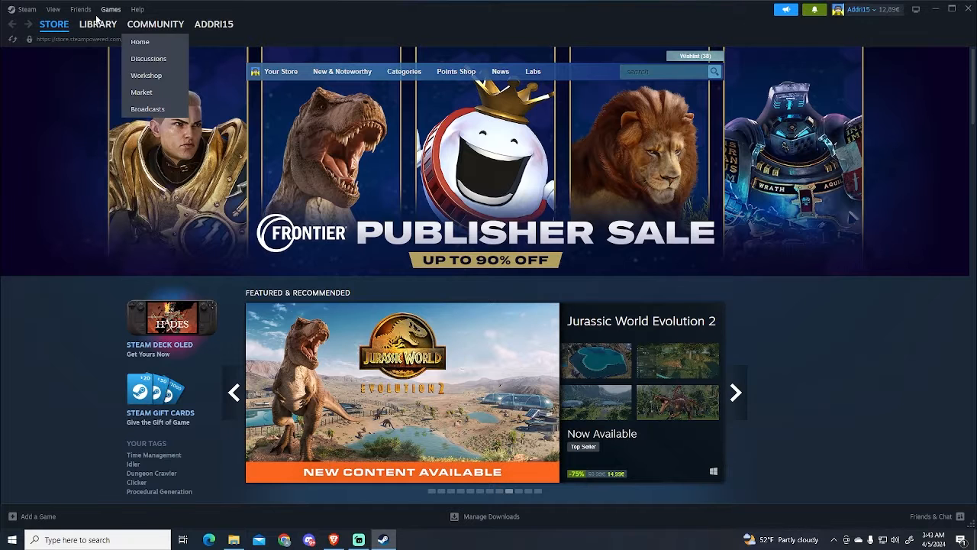
- Search the Steam library for 'content' and browse Content Warning's local files
{"action": "left_click", "coordinate": [98, 24]}
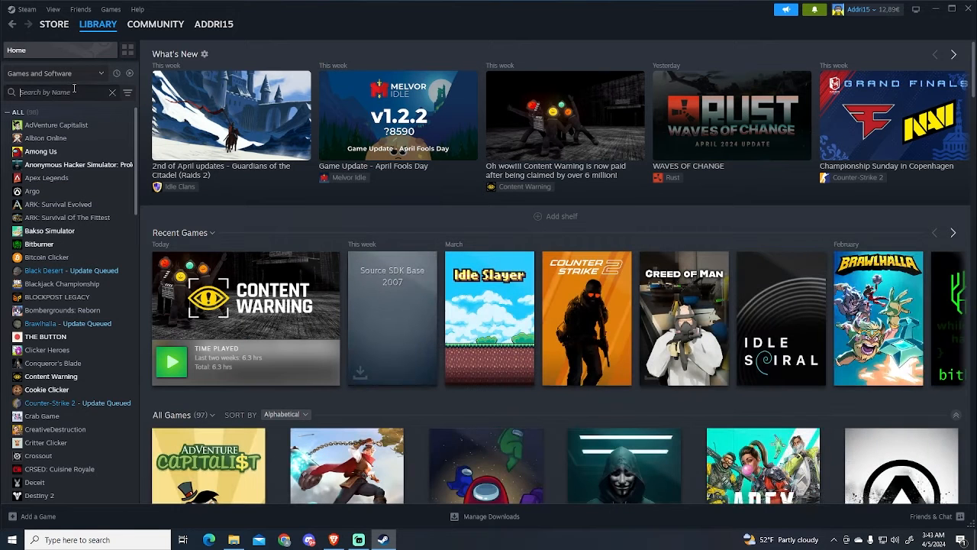
{"action": "type", "text": "content"}
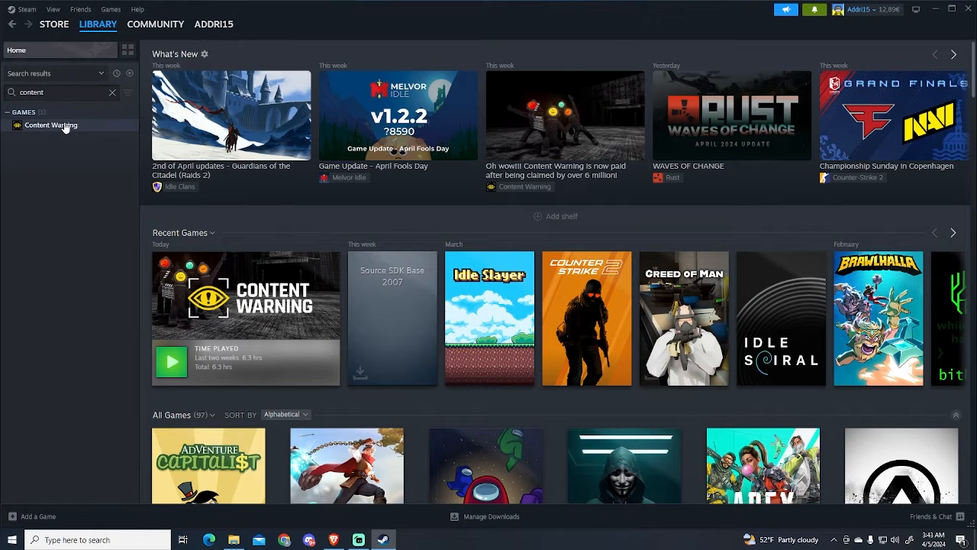
{"action": "right_click", "coordinate": [50, 125]}
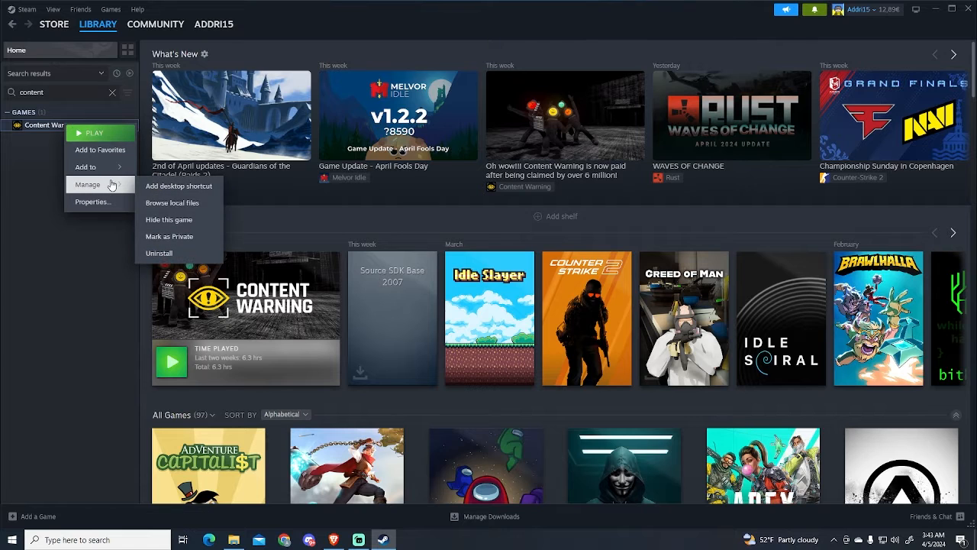
{"action": "mouse_move", "coordinate": [172, 202]}
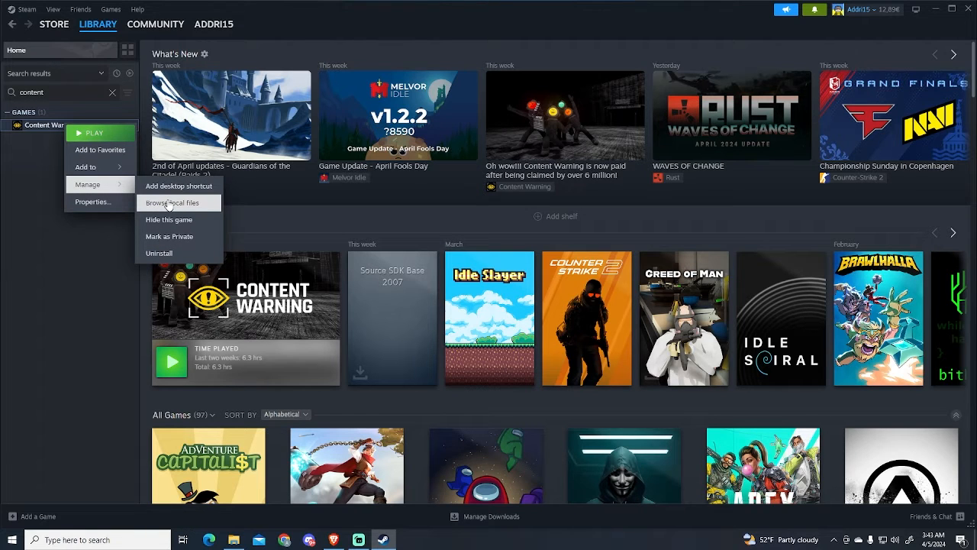
{"action": "left_click", "coordinate": [173, 202]}
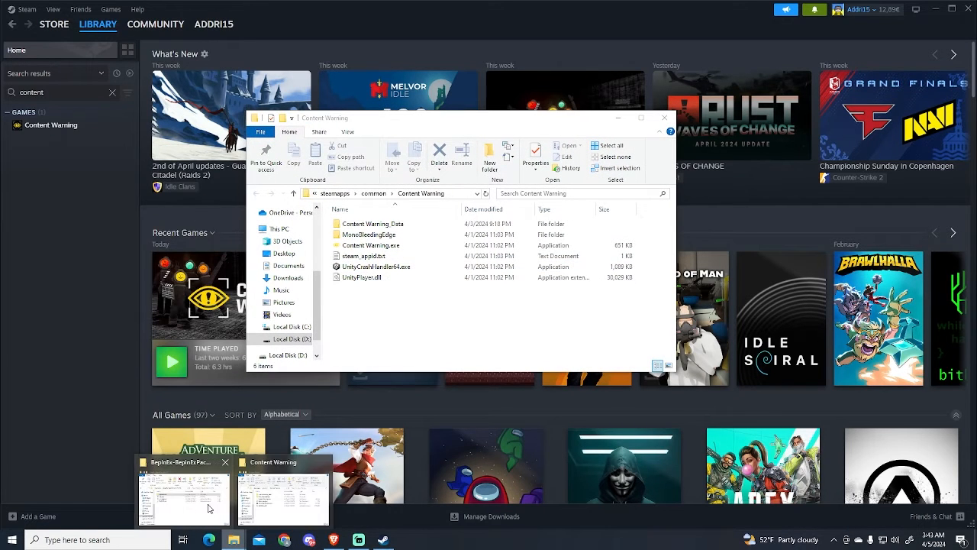
- Move BepInEx, doorstop_config.ini and winhttp.dll from BepInExPack into the Content Warning folder
{"action": "left_click", "coordinate": [184, 496]}
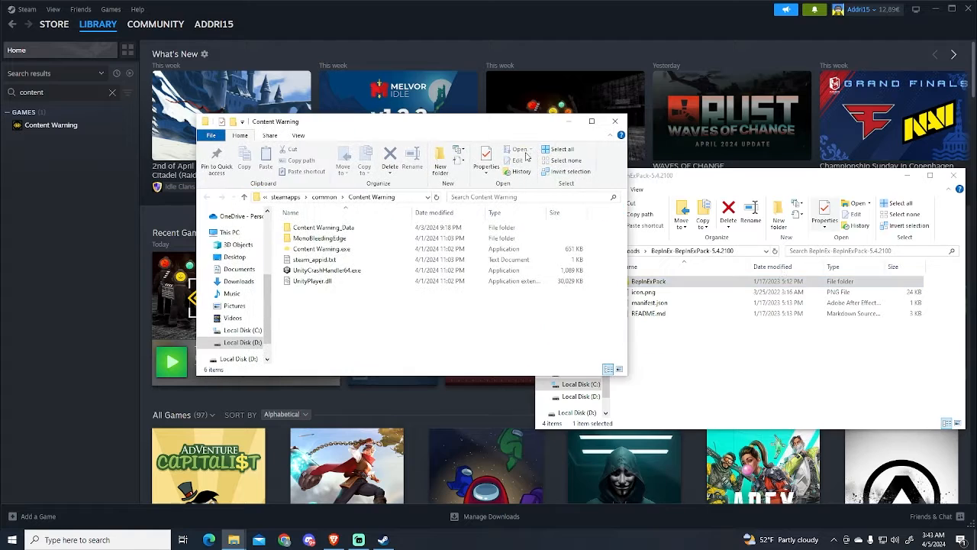
{"action": "double_click", "coordinate": [648, 281]}
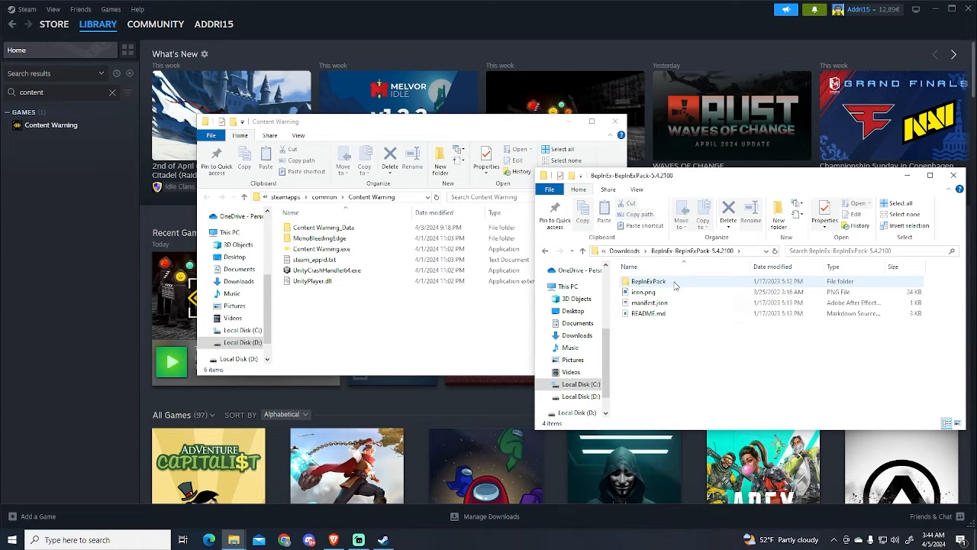
{"action": "double_click", "coordinate": [647, 281]}
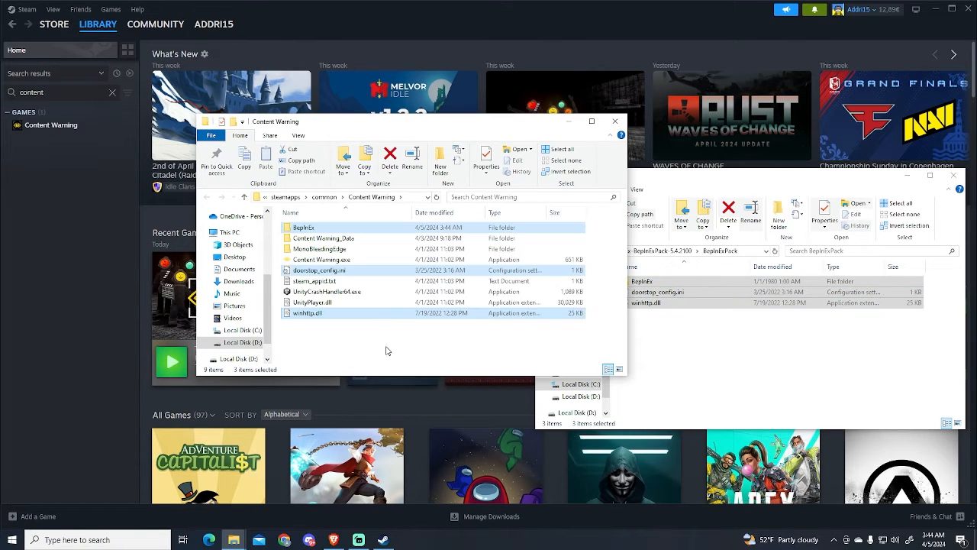
{"action": "left_click", "coordinate": [388, 330]}
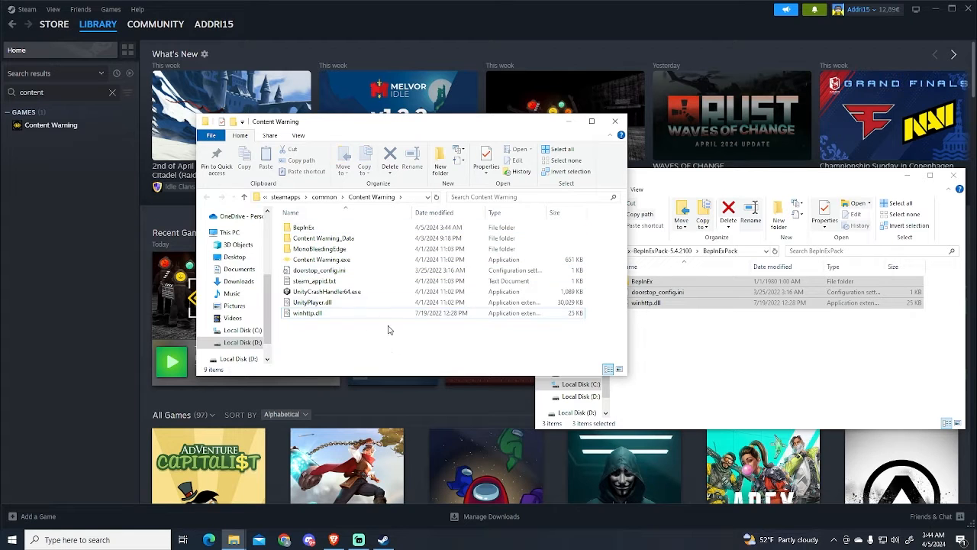
{"action": "left_click", "coordinate": [332, 259]}
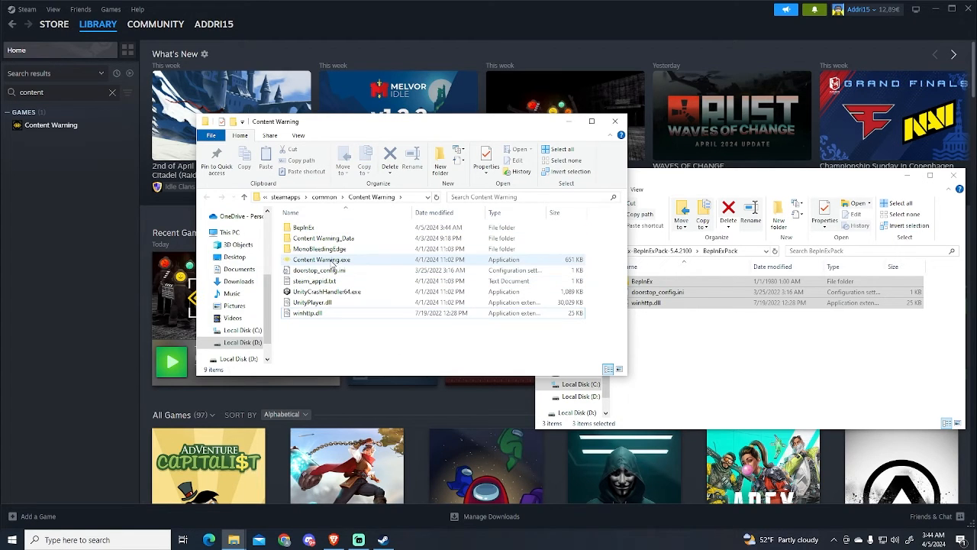
- Run Content Warning.exe so the game starts with the BepInEx 5.4.21 console
{"action": "left_click", "coordinate": [328, 260]}
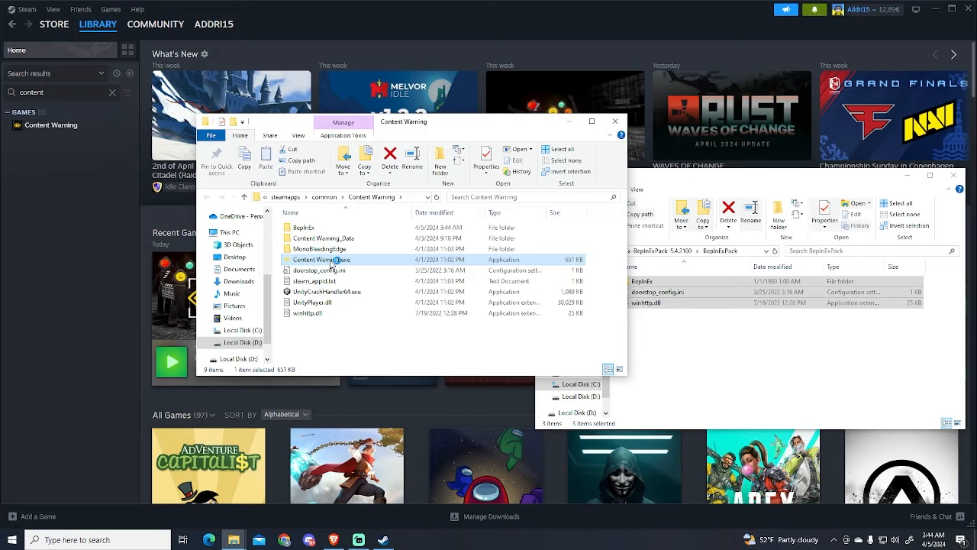
{"action": "double_click", "coordinate": [323, 260]}
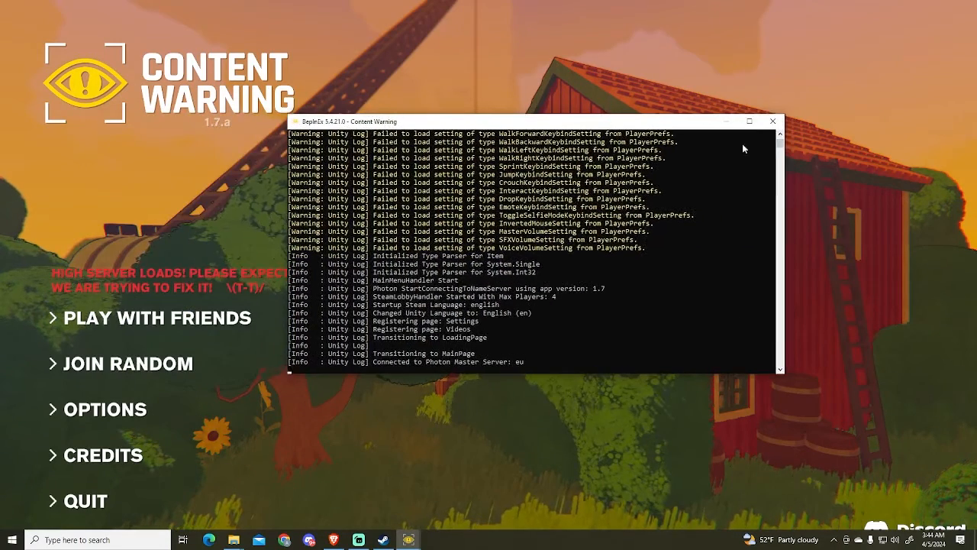
{"action": "mouse_move", "coordinate": [582, 323]}
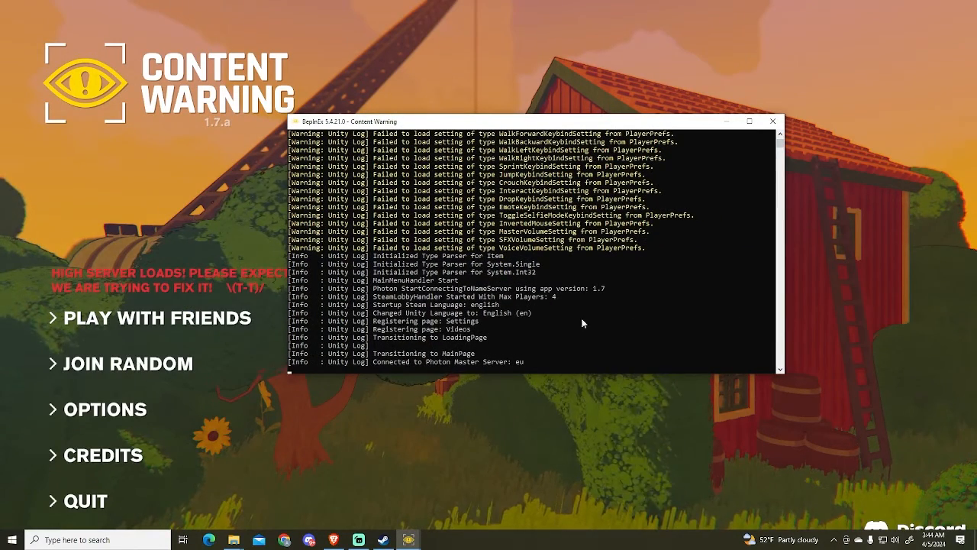
{"action": "mouse_move", "coordinate": [789, 129]}
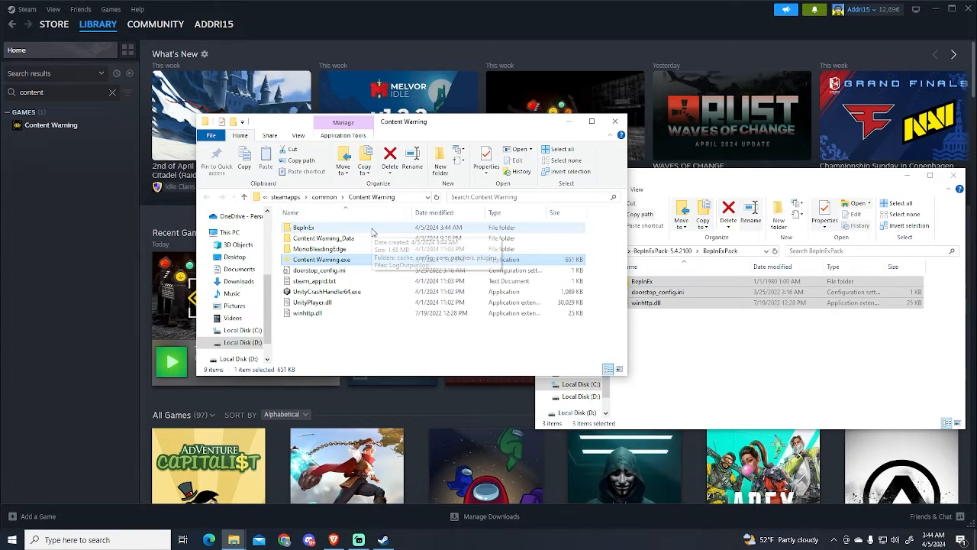
- Navigate into the game's BepInEx folder and then its plugins subfolder
{"action": "double_click", "coordinate": [302, 227]}
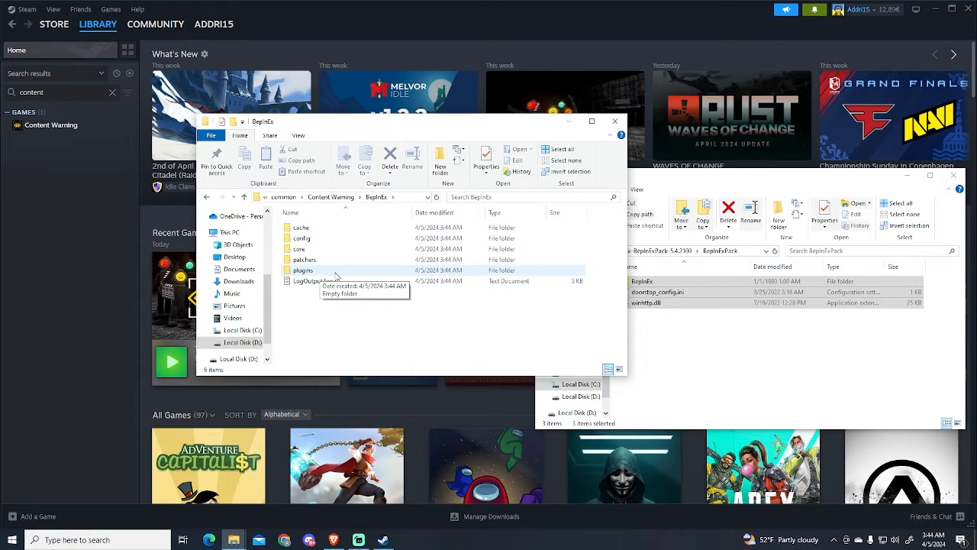
{"action": "double_click", "coordinate": [303, 270]}
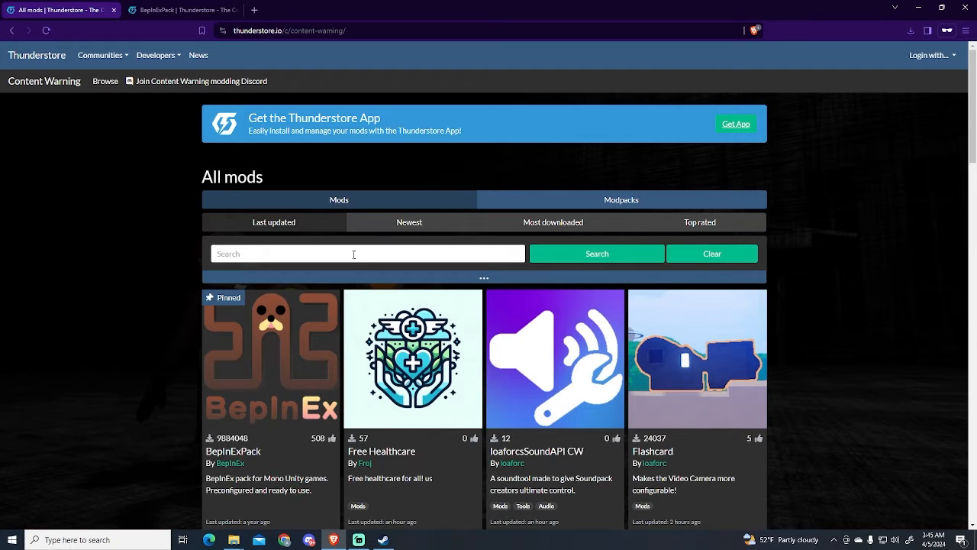
{"action": "mouse_move", "coordinate": [910, 151]}
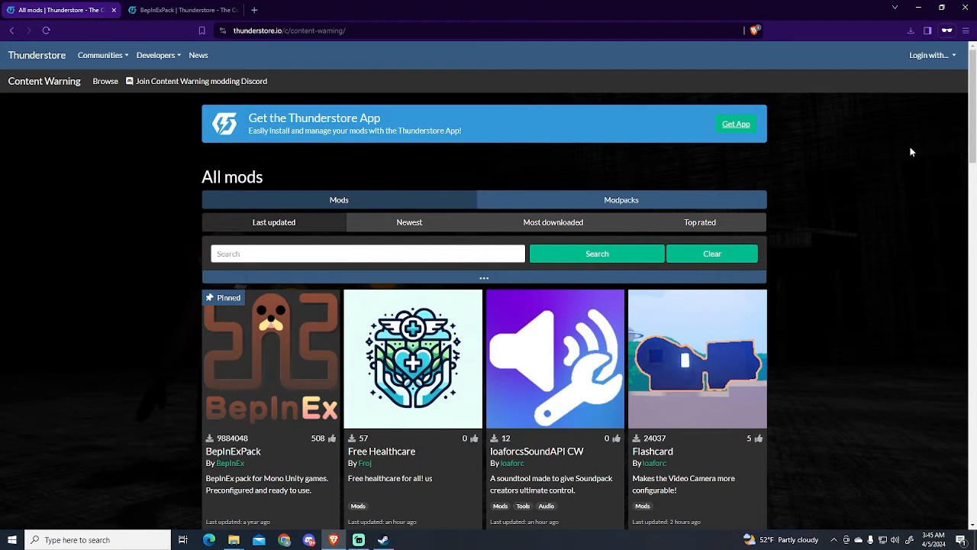
- Open the Infinite Camera mod page and review its README and BepInEx LTS 5.4.22 requirement
{"action": "scroll", "scroll_direction": "down", "scroll_amount": 3}
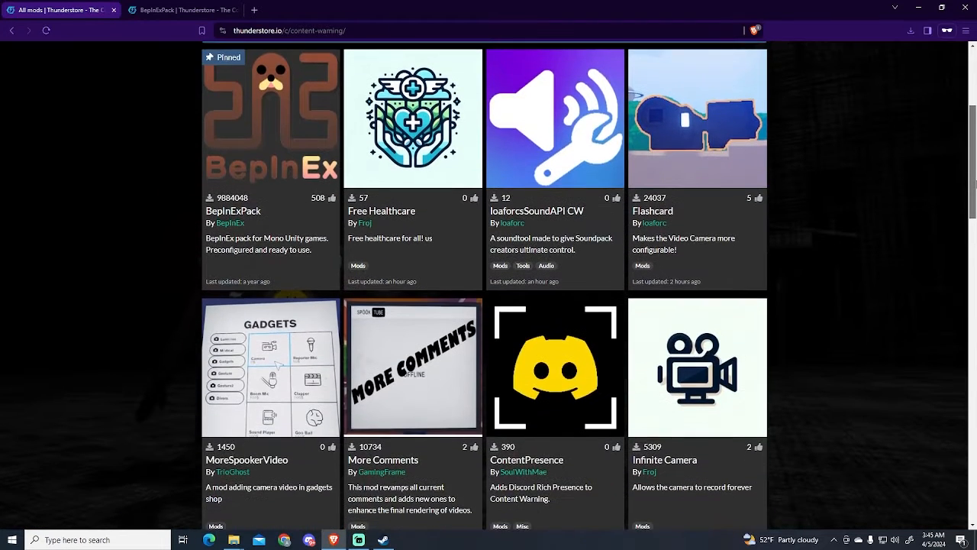
{"action": "scroll", "scroll_direction": "down", "scroll_amount": 3}
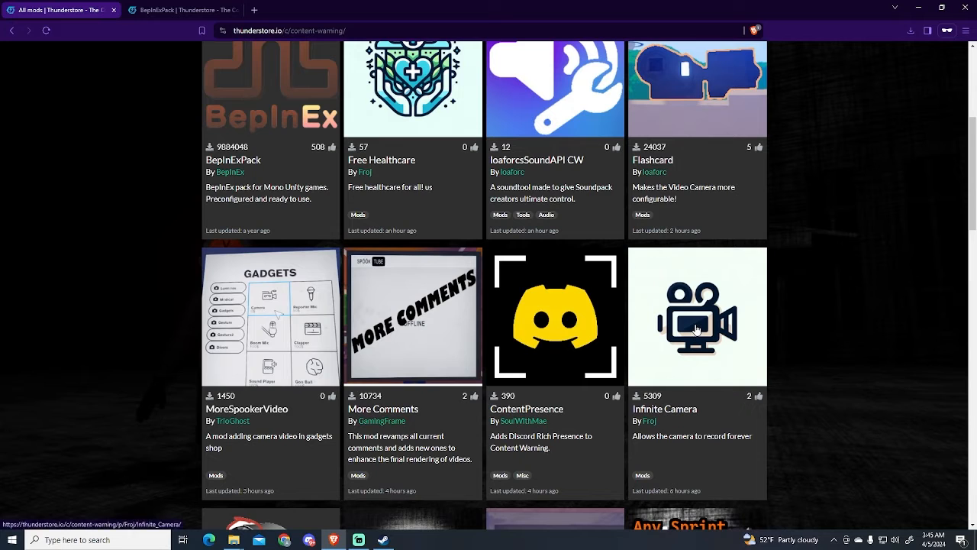
{"action": "left_click", "coordinate": [695, 316]}
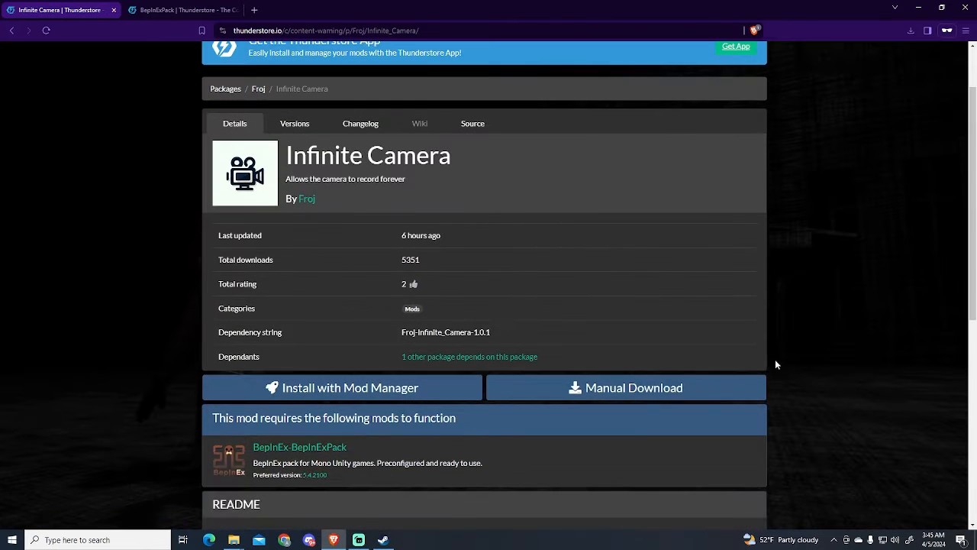
{"action": "left_click", "coordinate": [625, 387]}
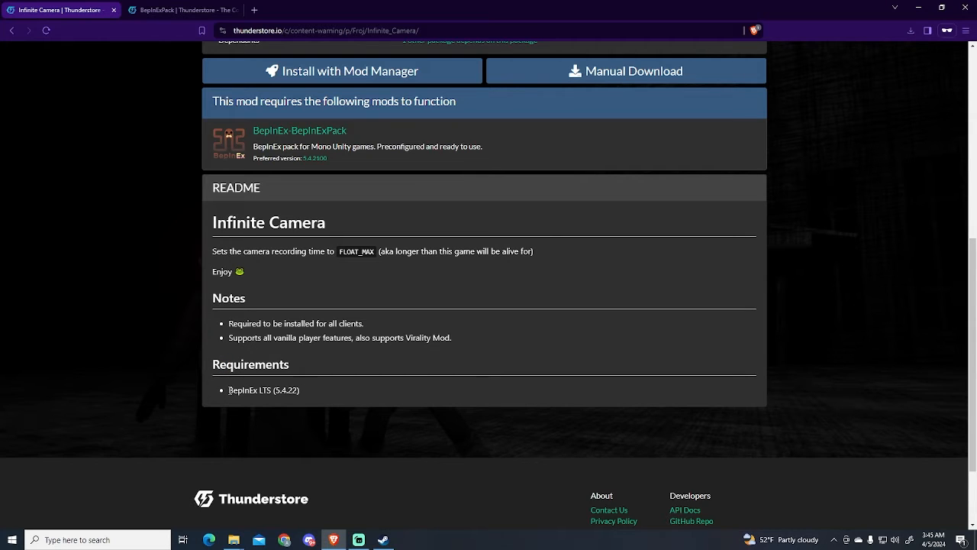
{"action": "double_click", "coordinate": [242, 390]}
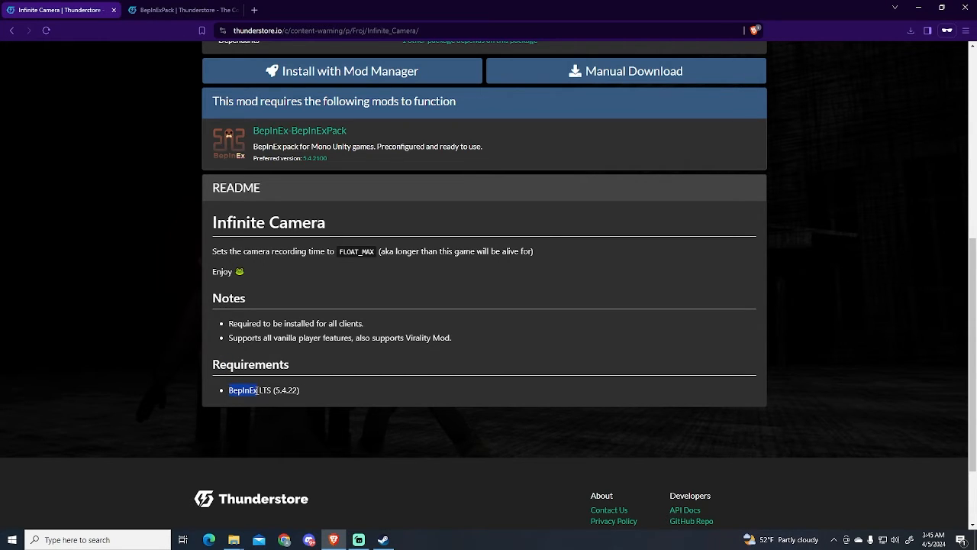
{"action": "scroll", "scroll_direction": "up", "scroll_amount": 3}
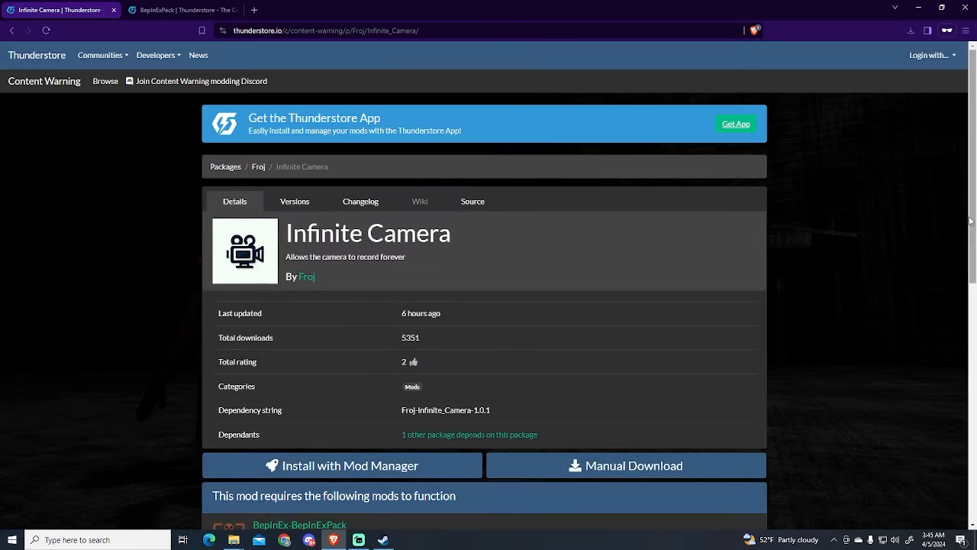
{"action": "scroll", "scroll_direction": "down", "scroll_amount": 3}
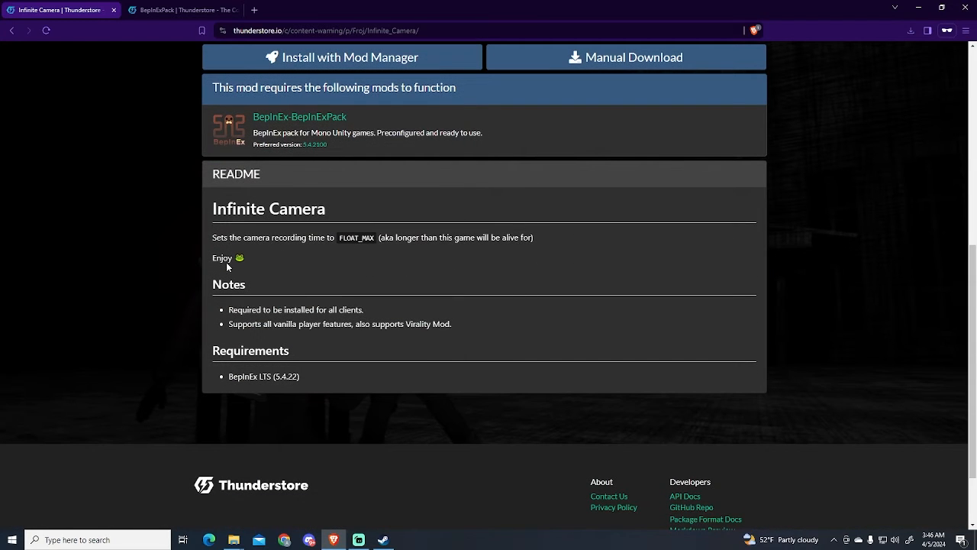
{"action": "mouse_move", "coordinate": [210, 257]}
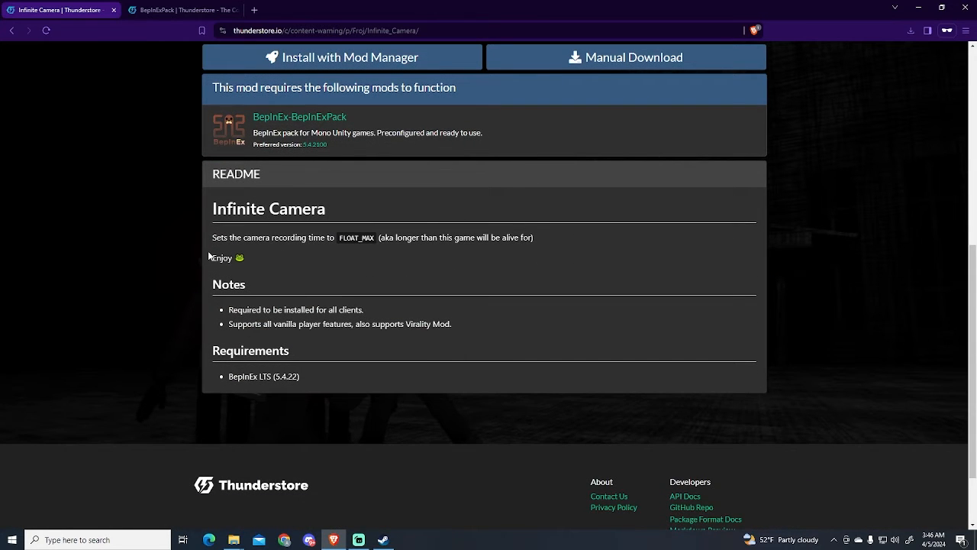
{"action": "mouse_move", "coordinate": [235, 304]}
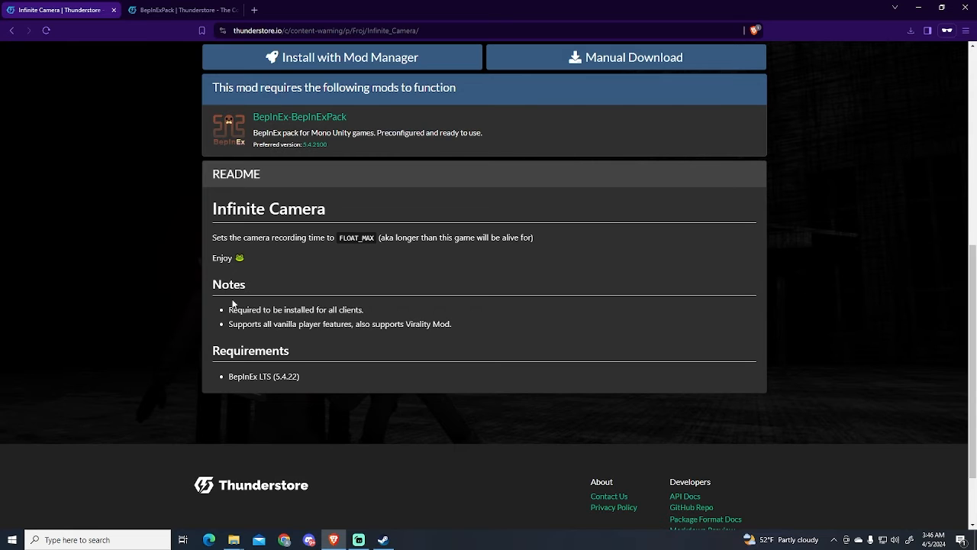
{"action": "mouse_move", "coordinate": [214, 306]}
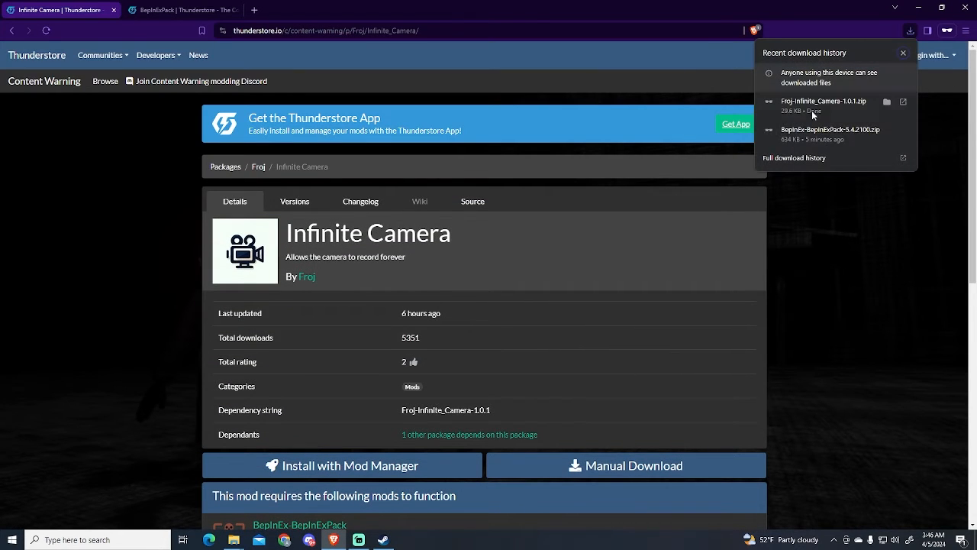
- Open the Infinite Camera 1.0.1 zip in WinRAR, select InfiniteCamera.dll, and switch to plugins
{"action": "left_click", "coordinate": [886, 102]}
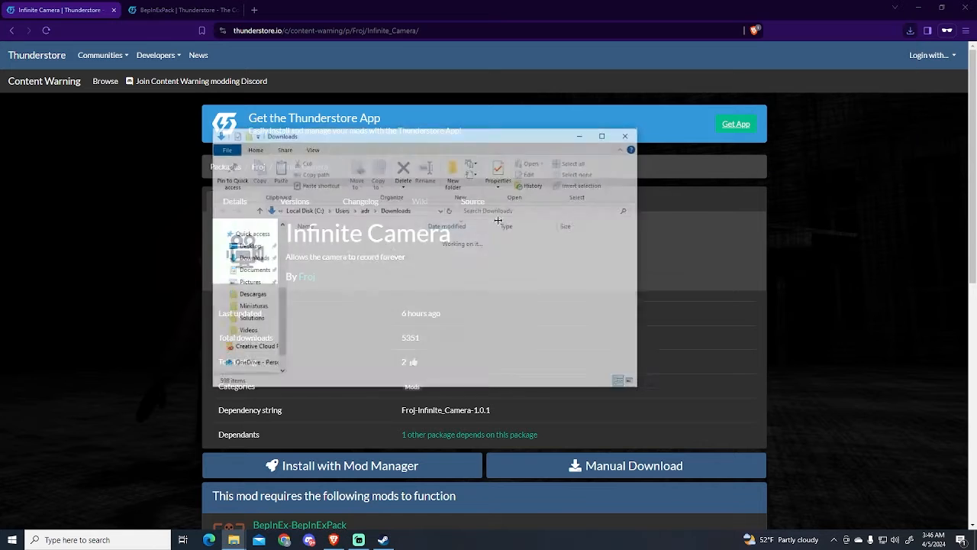
{"action": "right_click", "coordinate": [347, 254]}
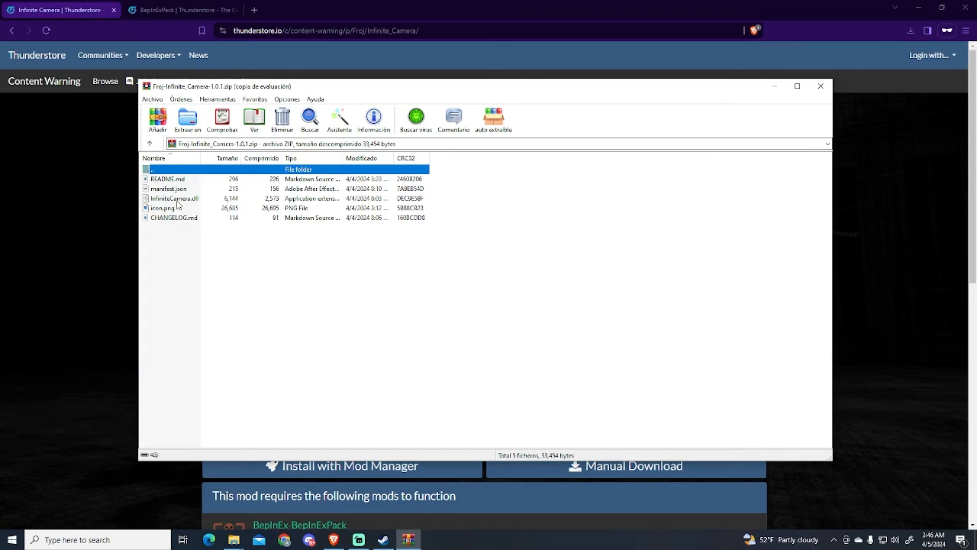
{"action": "left_click", "coordinate": [174, 197]}
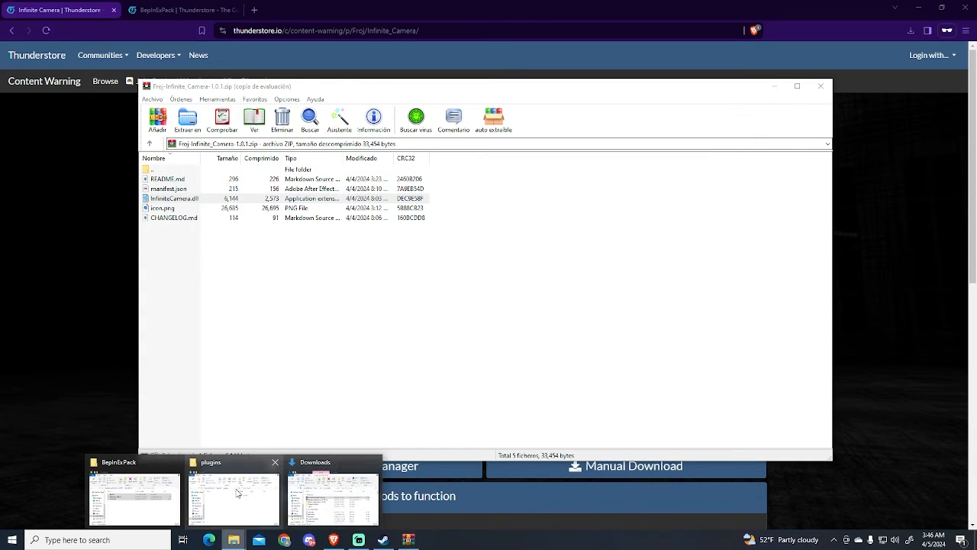
{"action": "left_click", "coordinate": [233, 496]}
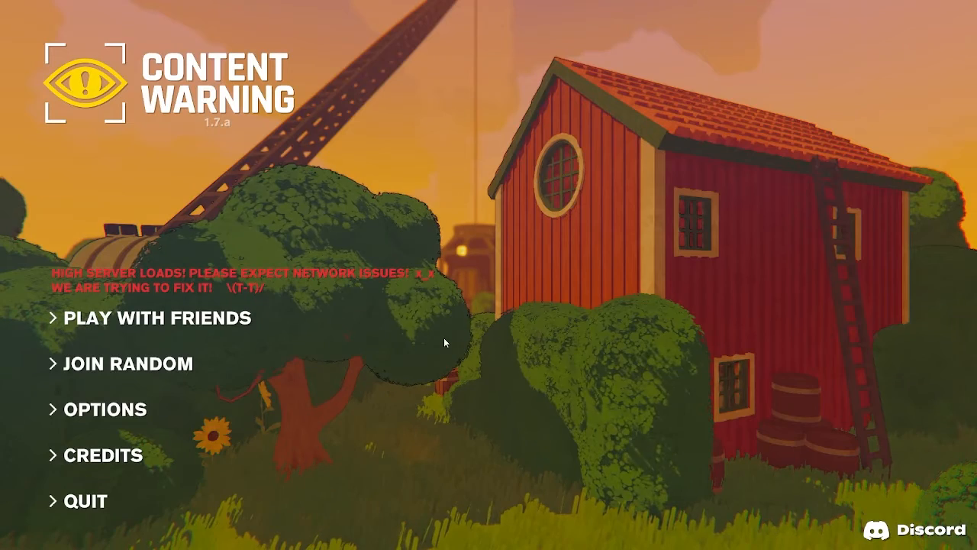
- Host a game on Save 1 and record with the camera at 100% film
{"action": "left_click", "coordinate": [156, 317]}
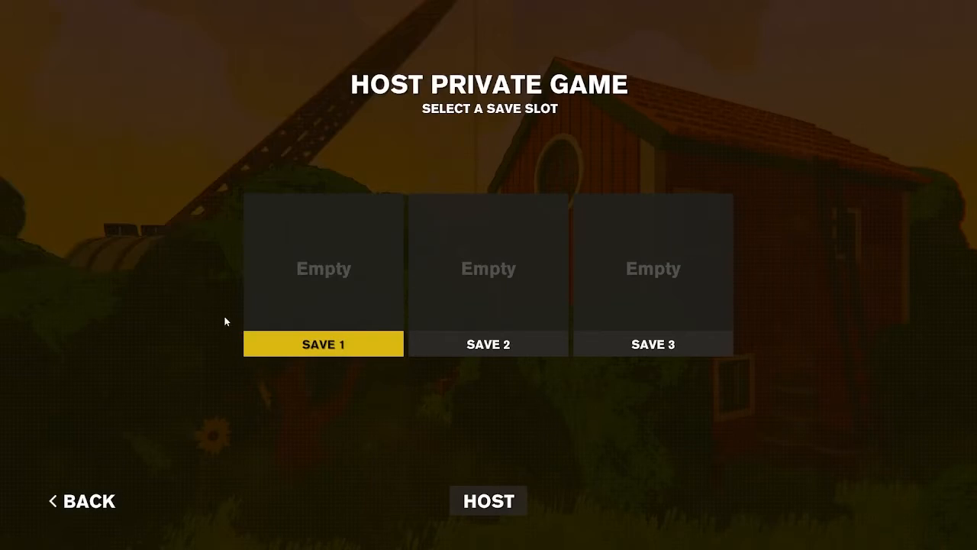
{"action": "left_click", "coordinate": [487, 501]}
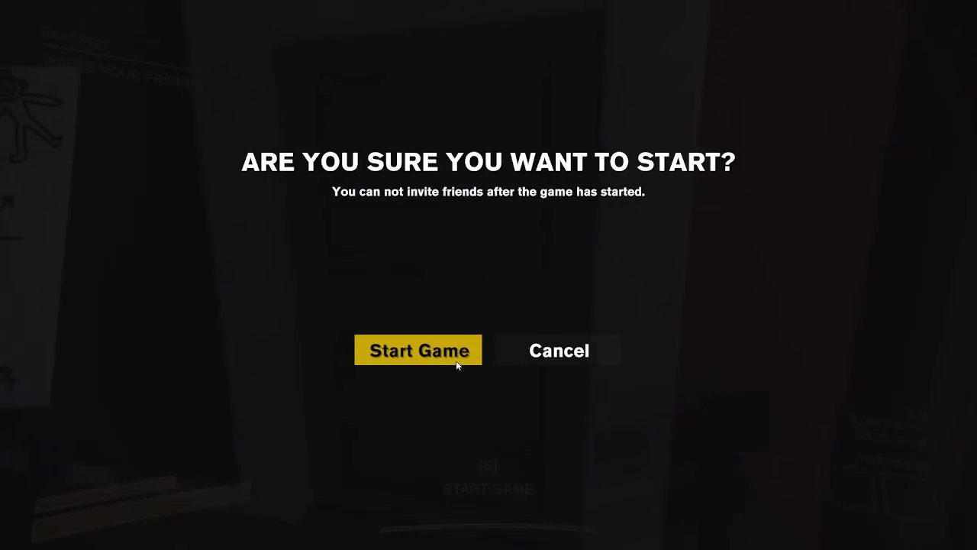
{"action": "left_click", "coordinate": [417, 351]}
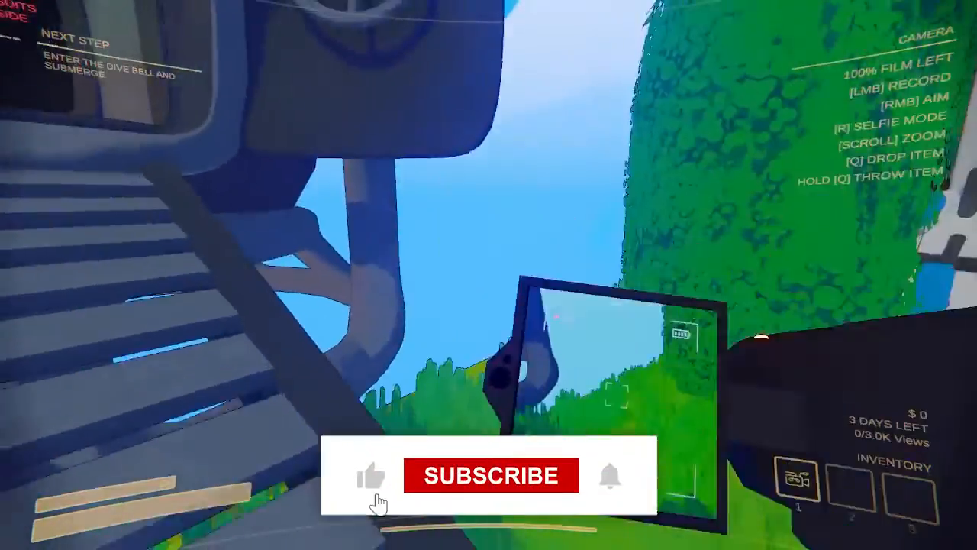
{"action": "left_click", "coordinate": [490, 476]}
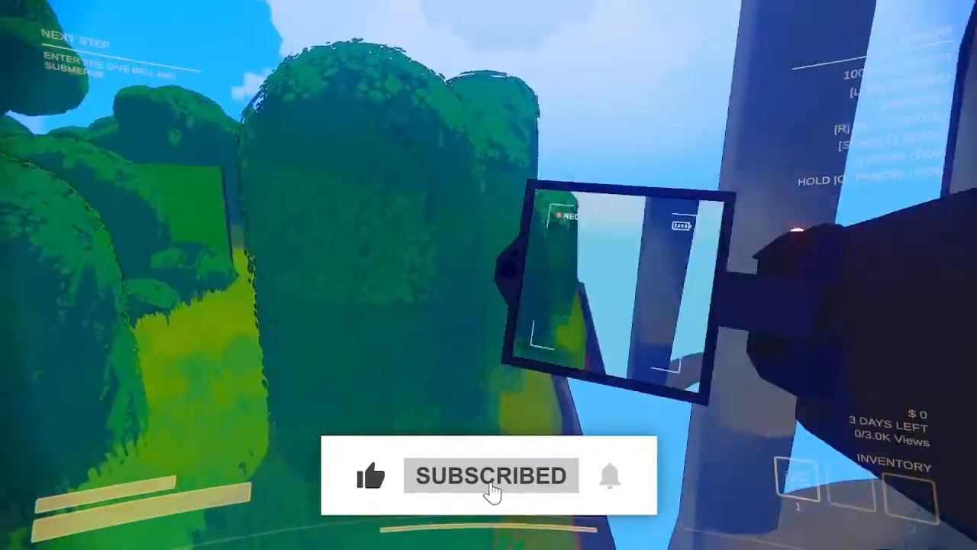